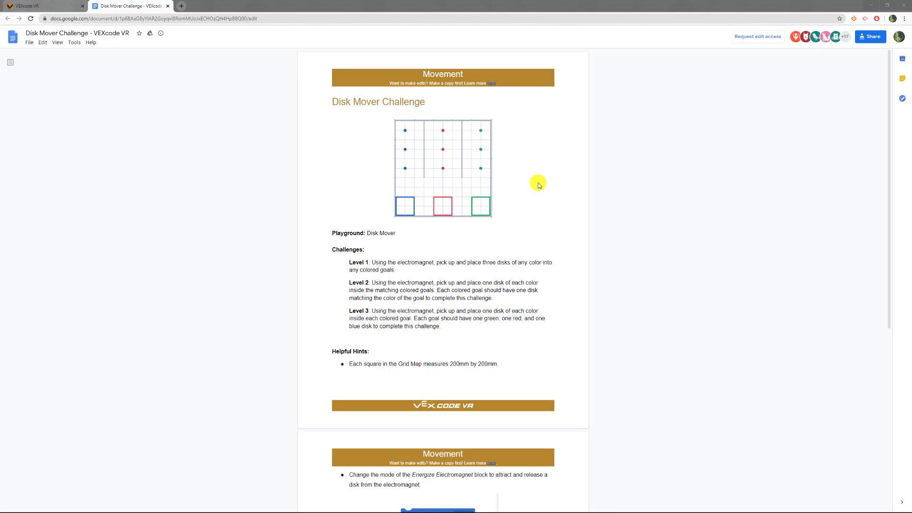
pyautogui.moveTo(469, 175)
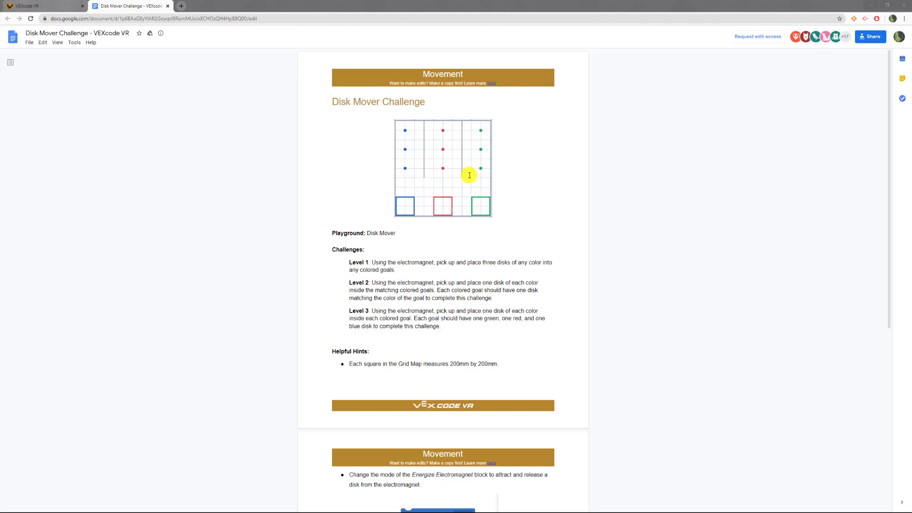
pyautogui.moveTo(405, 265)
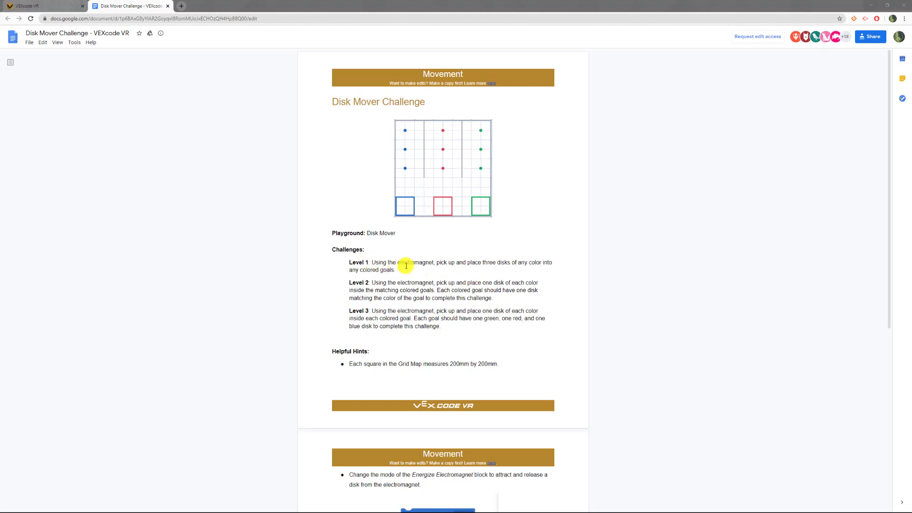
pyautogui.moveTo(406, 172)
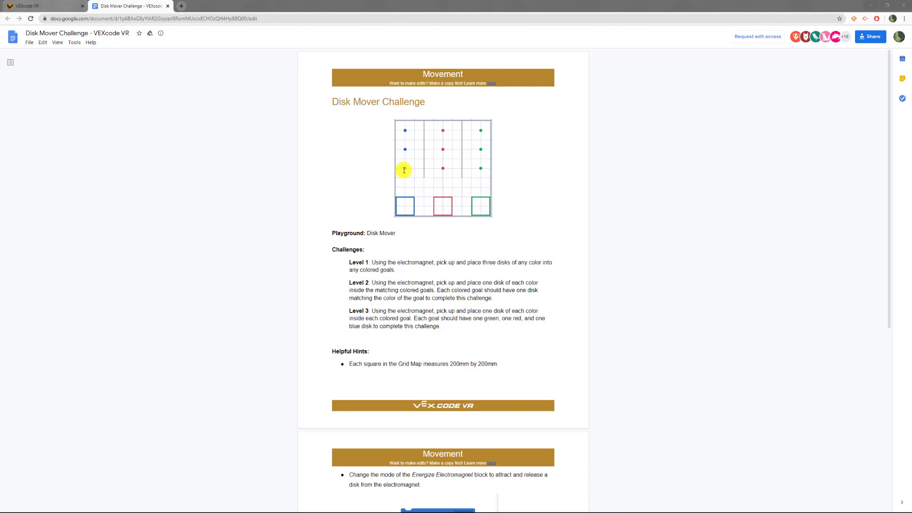
pyautogui.moveTo(398, 230)
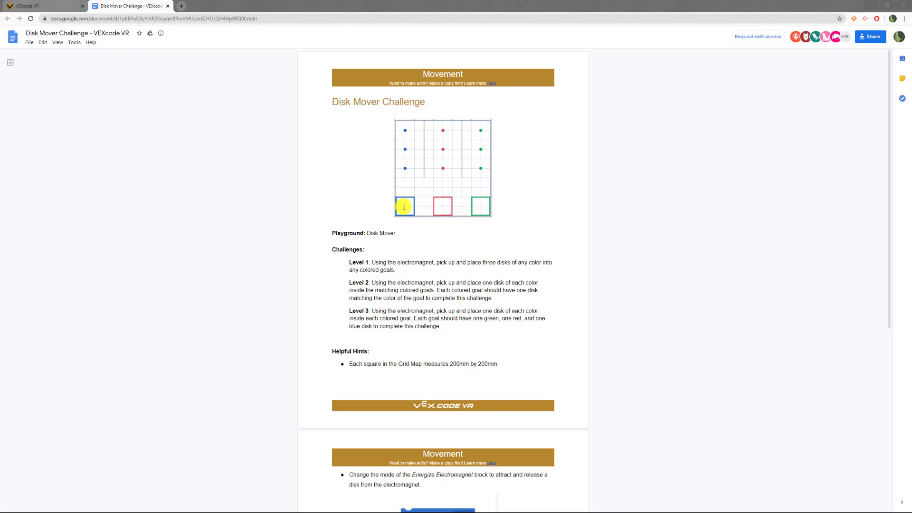
pyautogui.moveTo(401, 200)
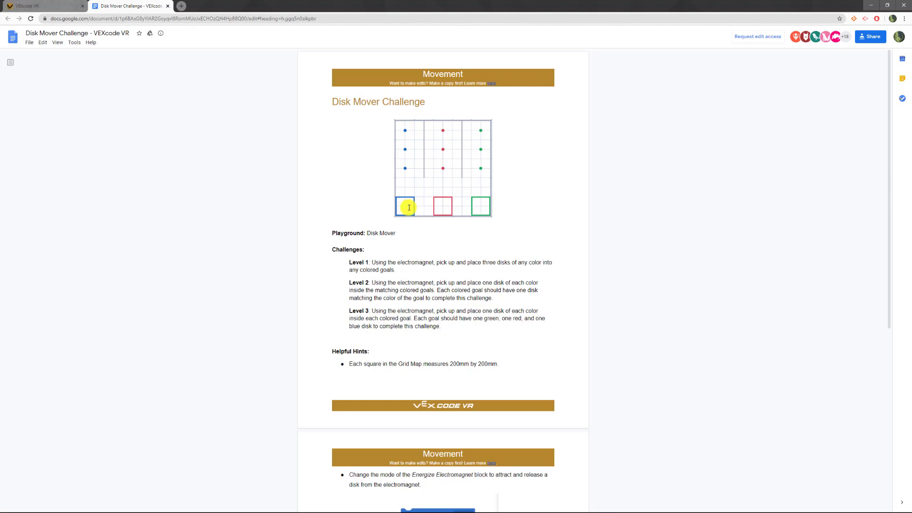
pyautogui.moveTo(407, 285)
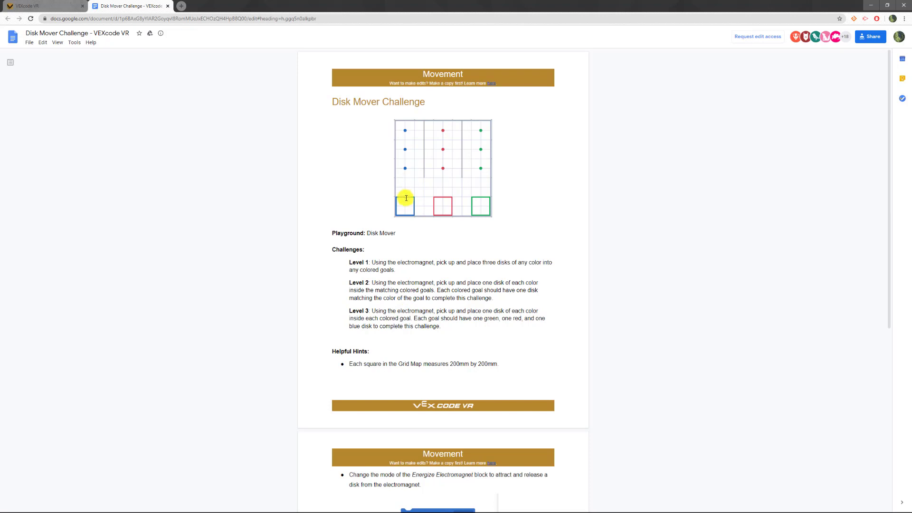
pyautogui.moveTo(442, 197)
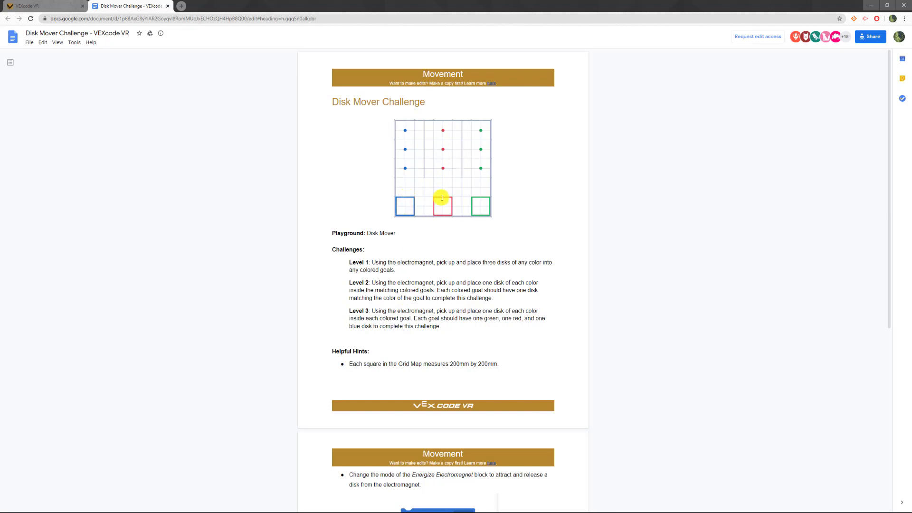
pyautogui.moveTo(444, 165)
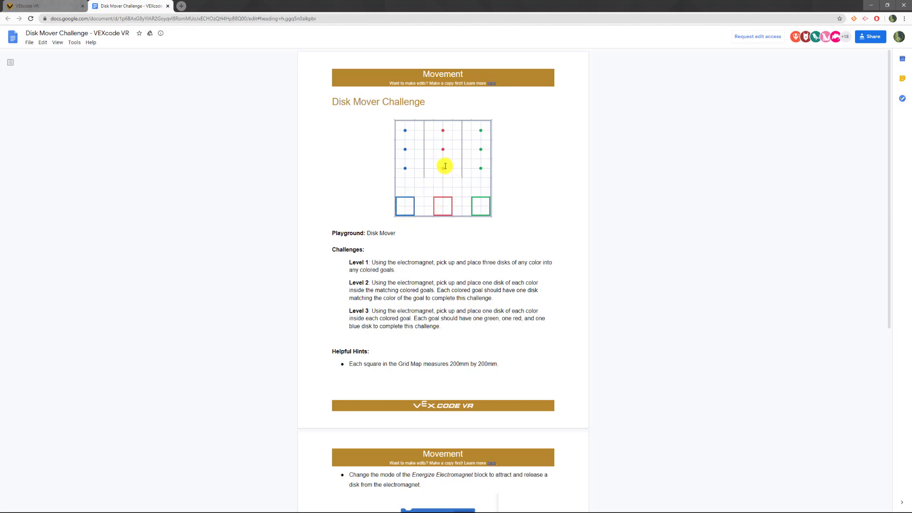
pyautogui.moveTo(428, 253)
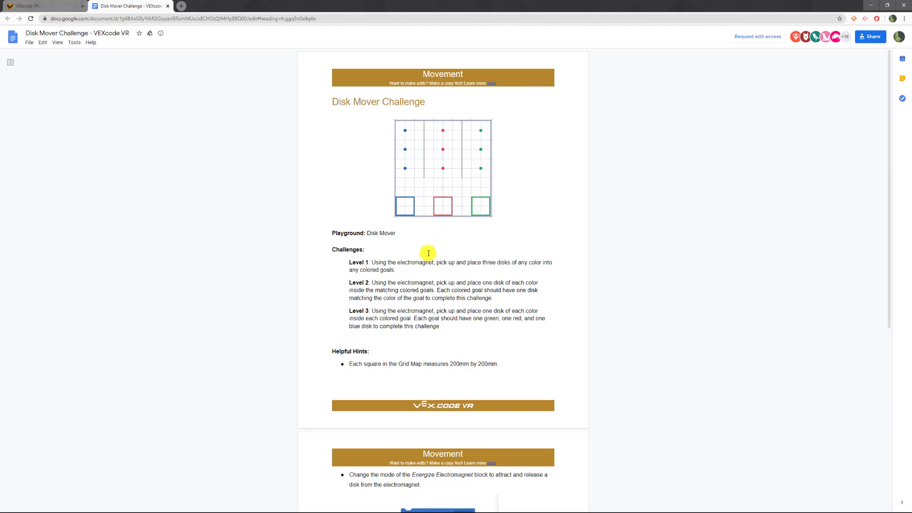
pyautogui.moveTo(406, 169)
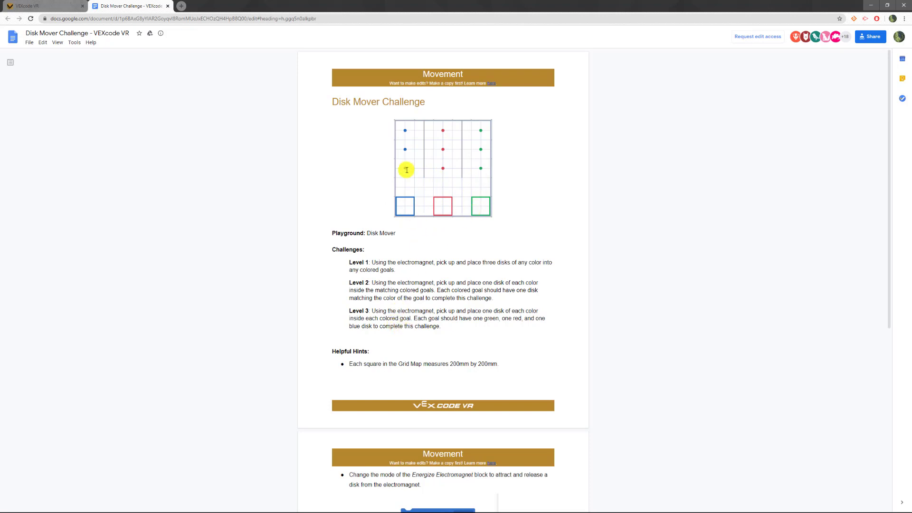
pyautogui.moveTo(416, 178)
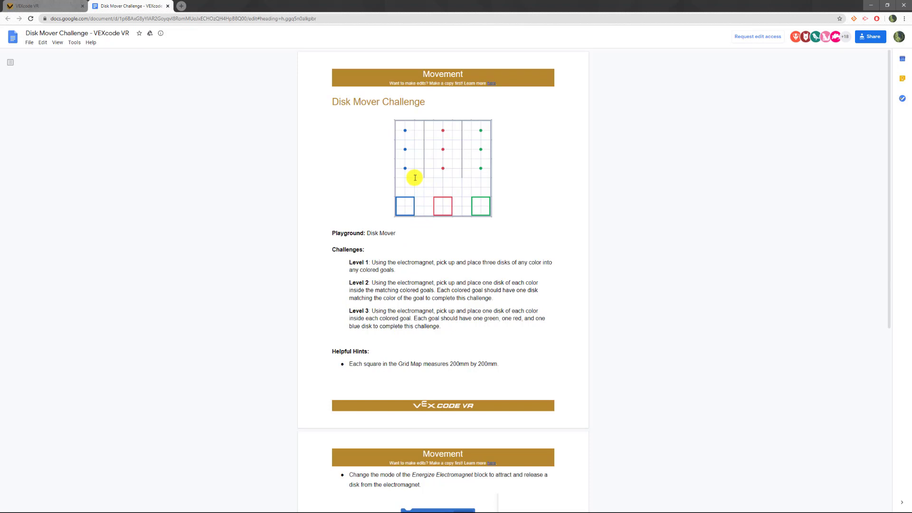
pyautogui.moveTo(413, 206)
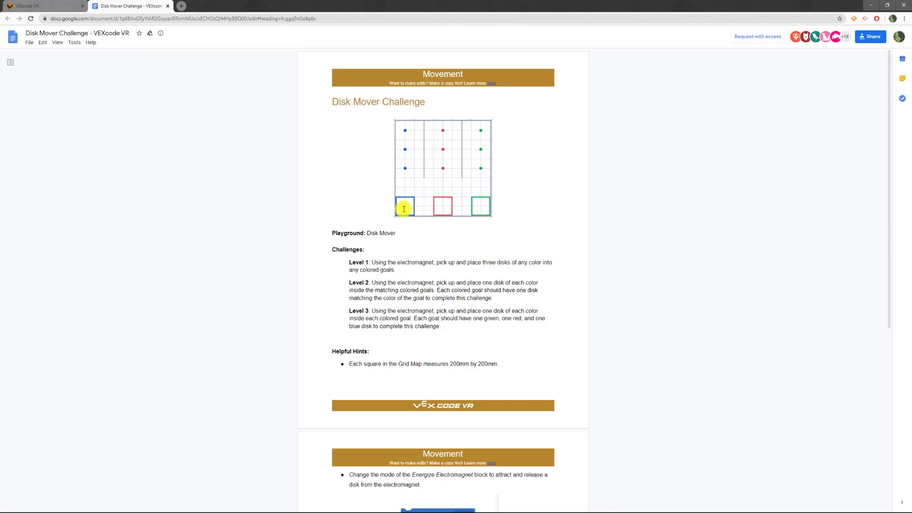
pyautogui.moveTo(416, 230)
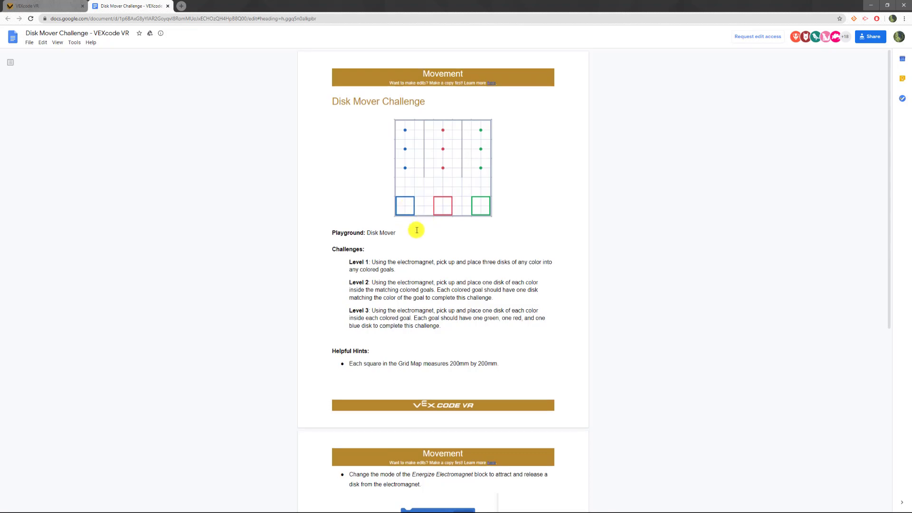
# Set turn velocity to 100% and attach a drive forward for mm block below the velocity blocks
pyautogui.scroll(-3)
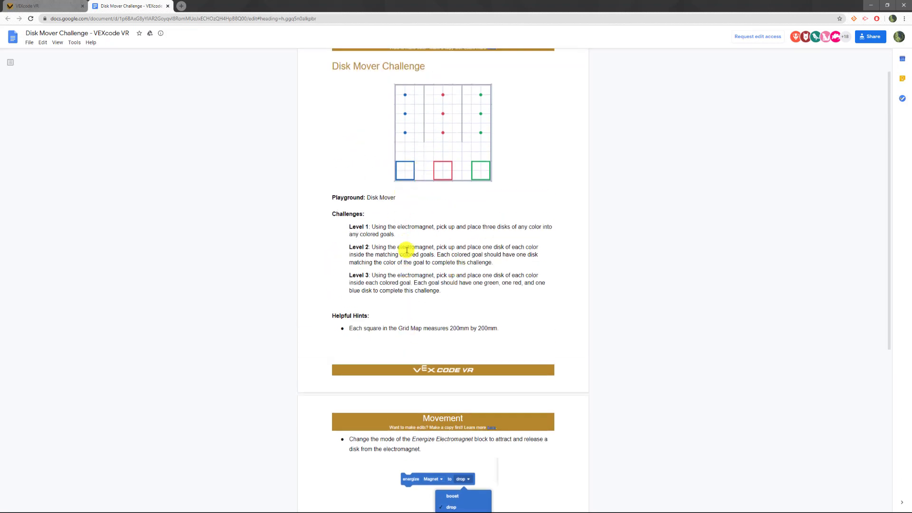
pyautogui.moveTo(406, 160)
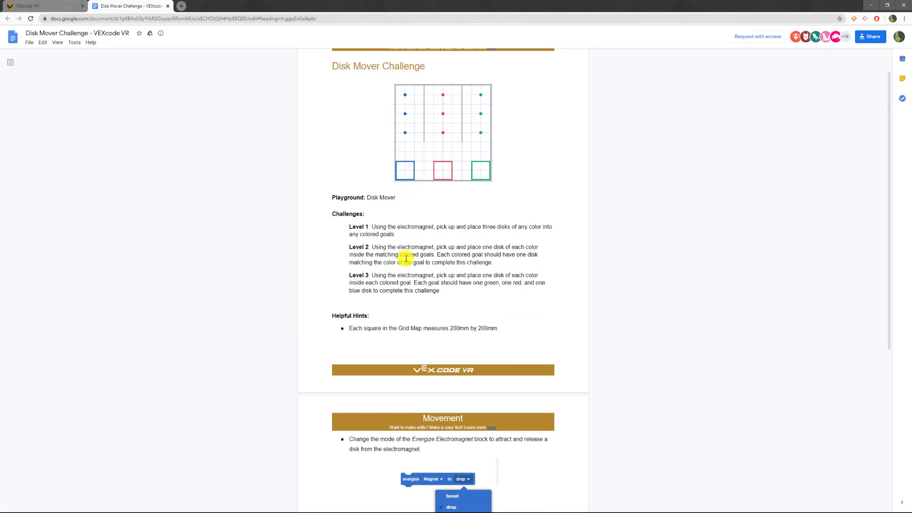
pyautogui.scroll(-3)
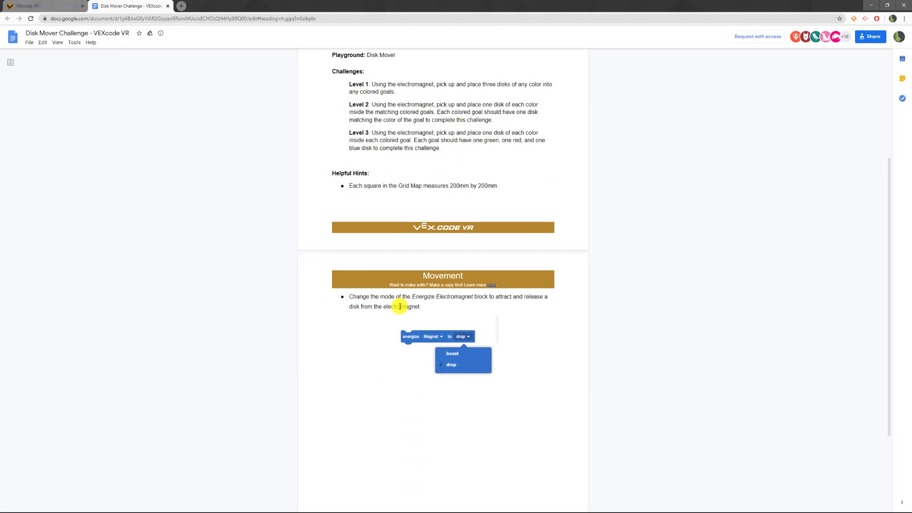
pyautogui.moveTo(442, 332)
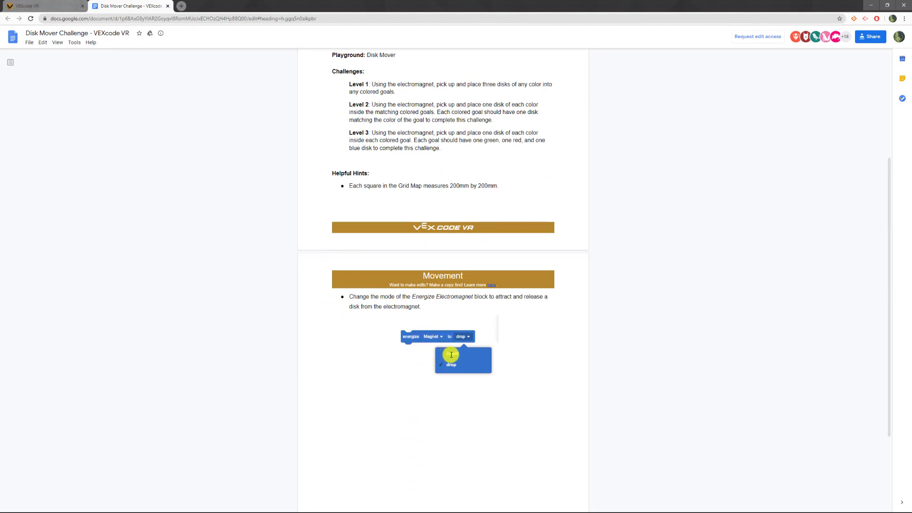
pyautogui.scroll(3)
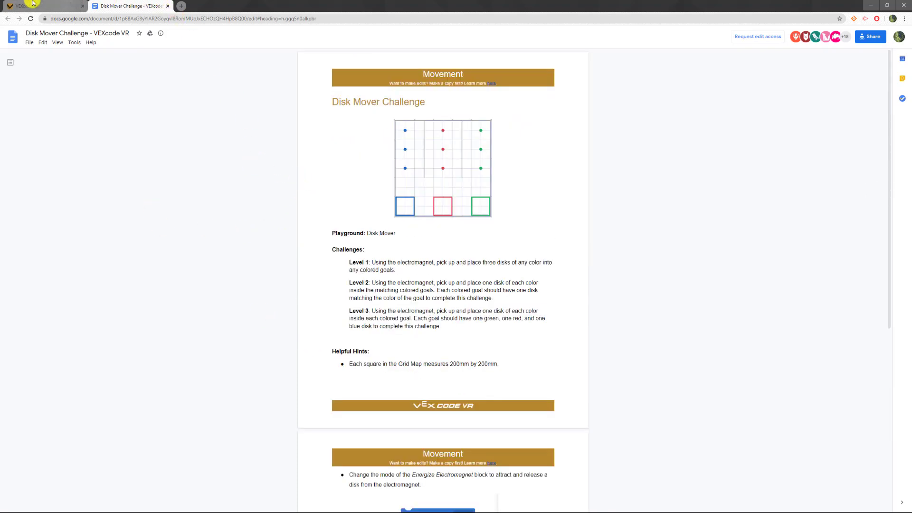
pyautogui.click(43, 6)
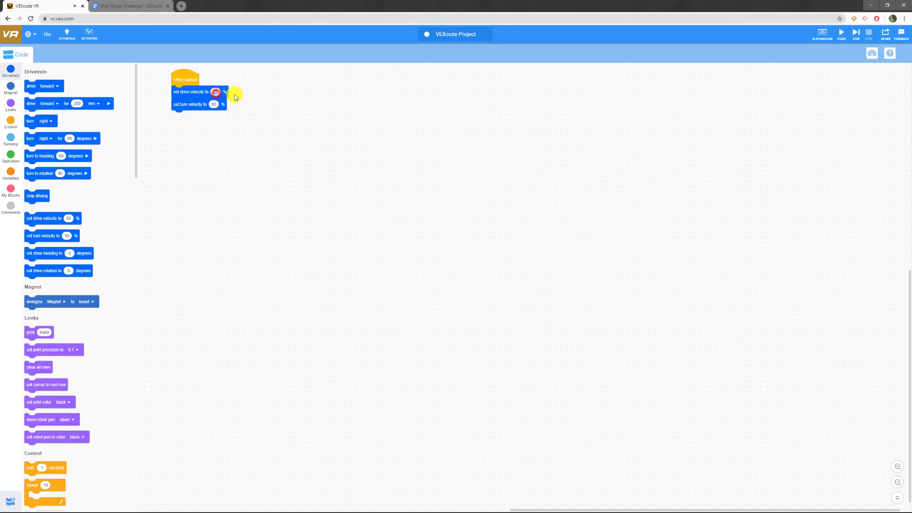
pyautogui.click(215, 92)
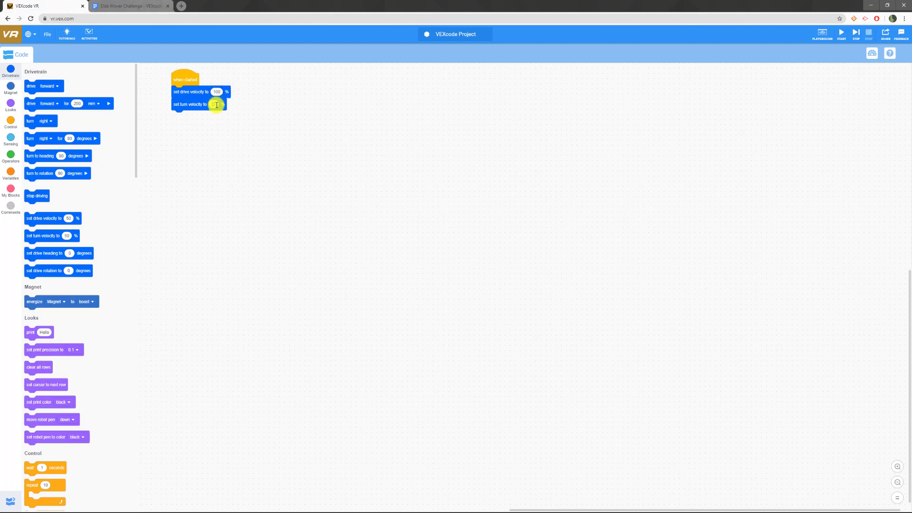
pyautogui.write('100')
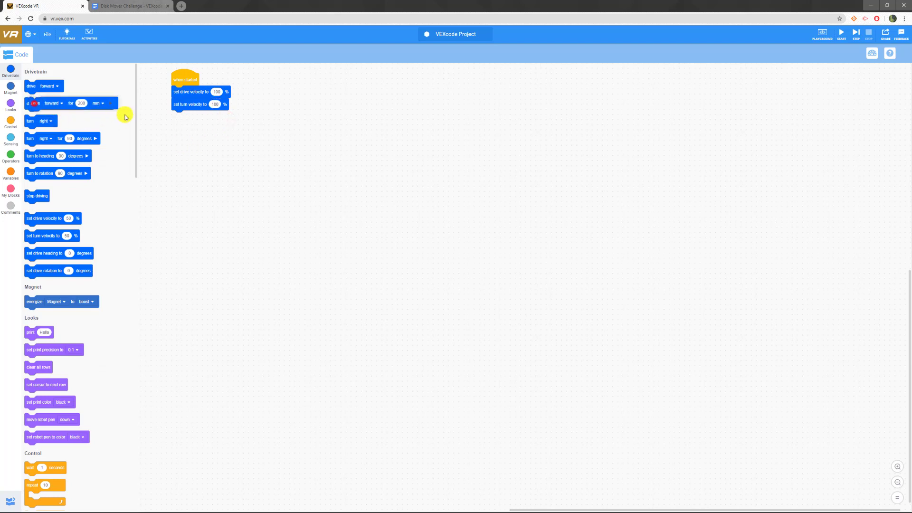
pyautogui.moveTo(70, 104); pyautogui.dragTo(216, 116)
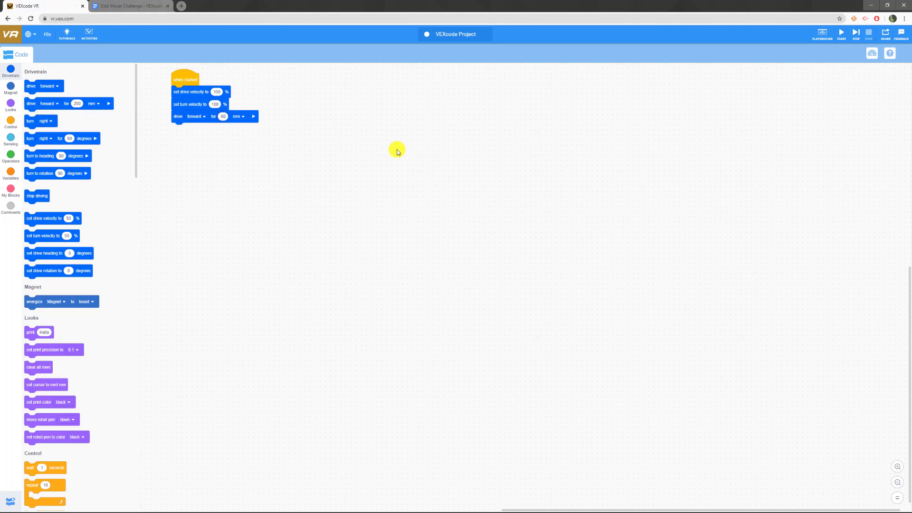
# Load the Disk Mover playground and expand its window
pyautogui.click(823, 33)
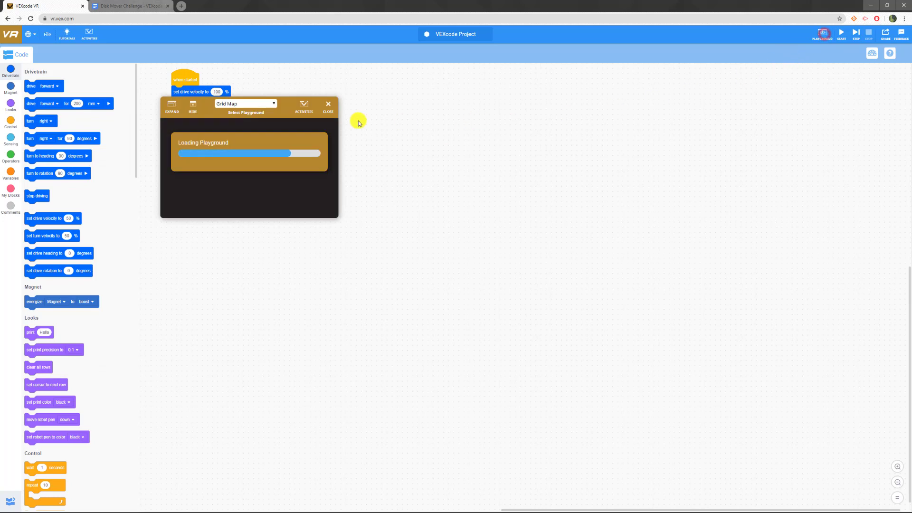
pyautogui.click(244, 104)
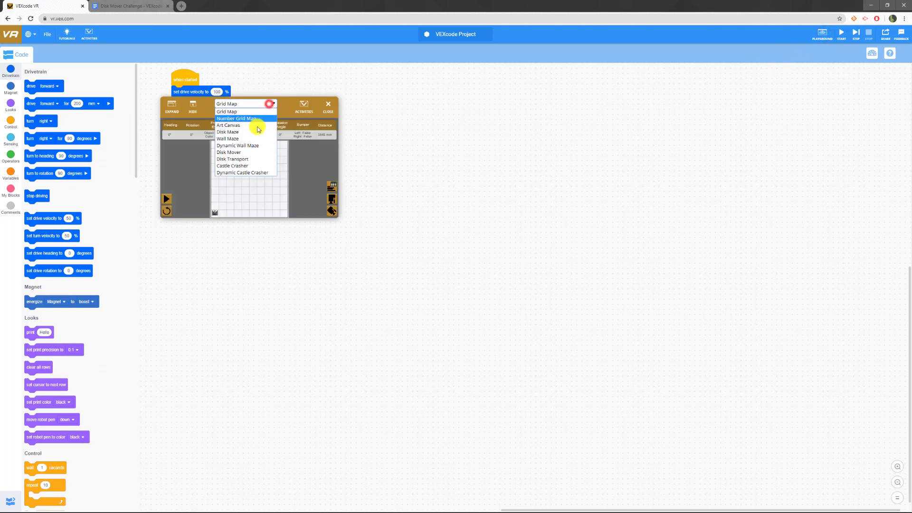
pyautogui.click(229, 152)
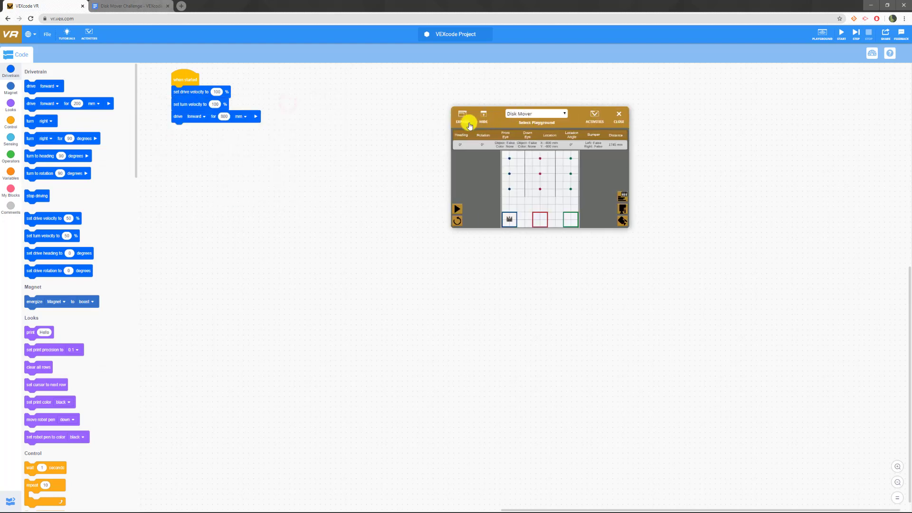
pyautogui.click(463, 115)
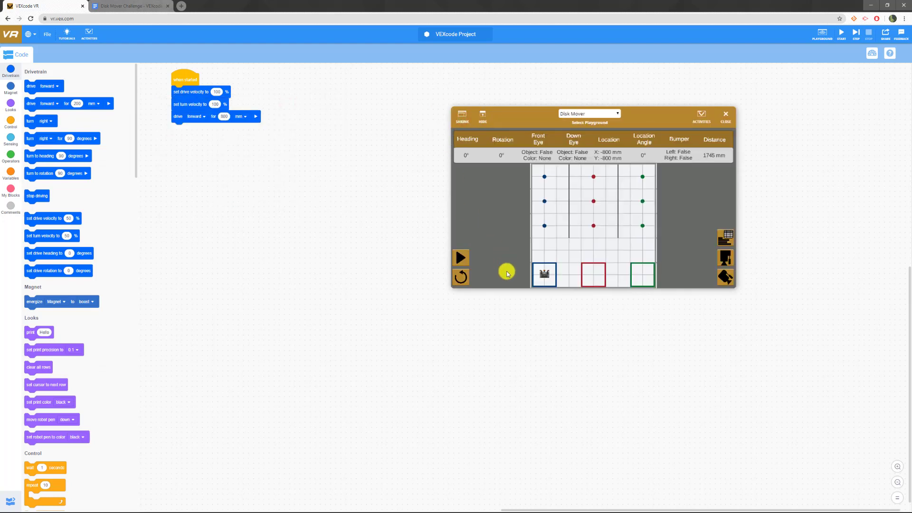
pyautogui.moveTo(115, 170)
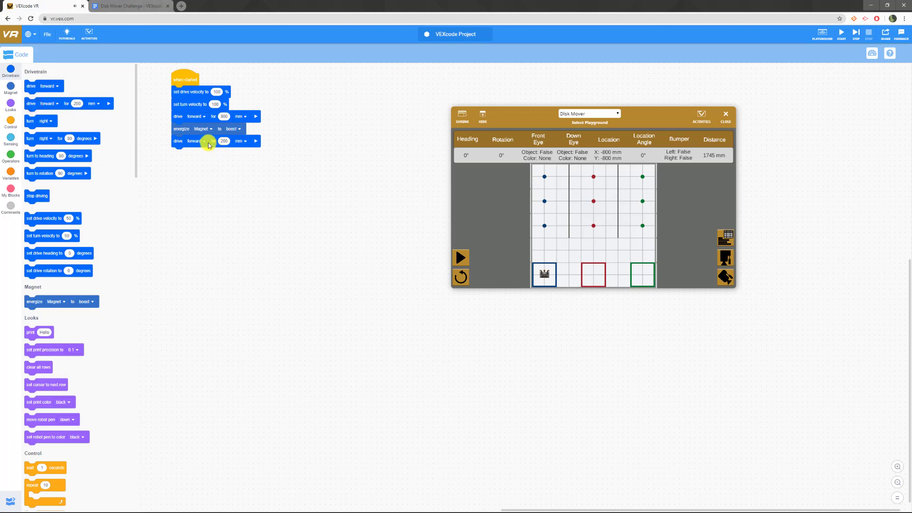
# Change the second drive block's direction to reverse for the 800 mm return
pyautogui.click(196, 140)
pyautogui.write('800')
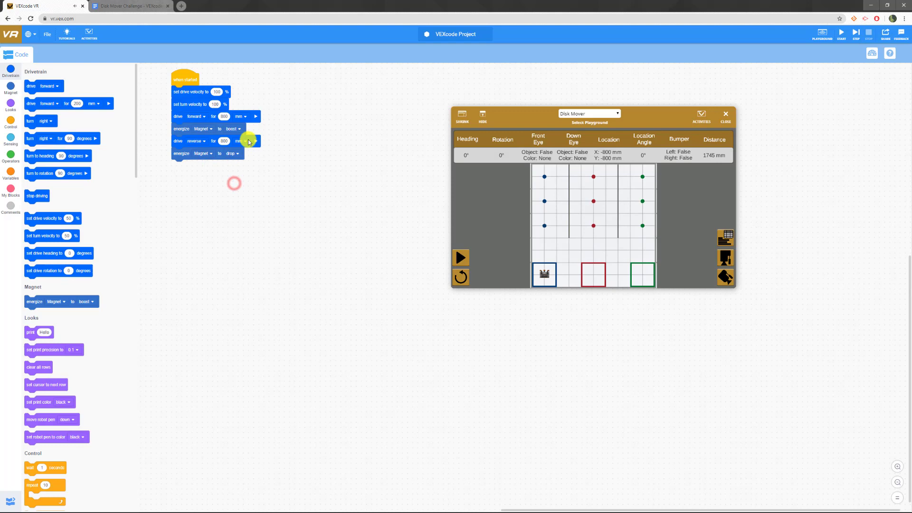
pyautogui.moveTo(251, 155)
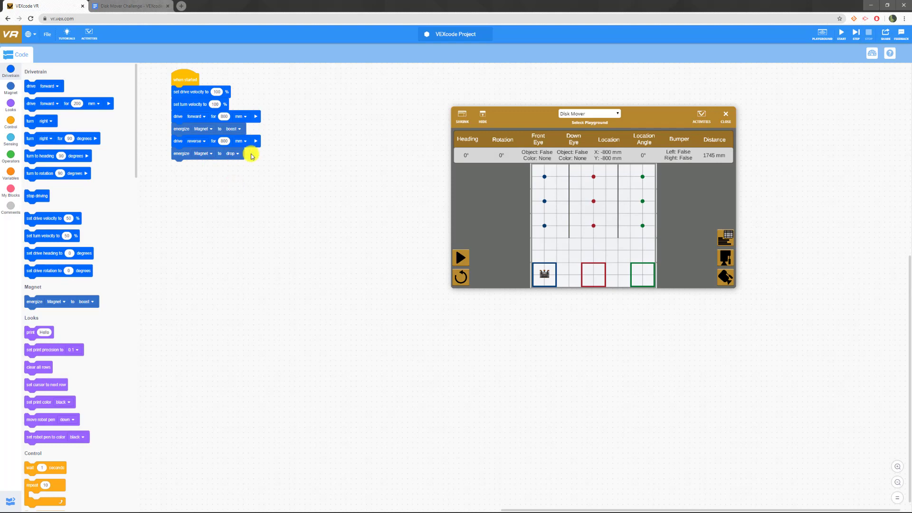
pyautogui.moveTo(242, 147)
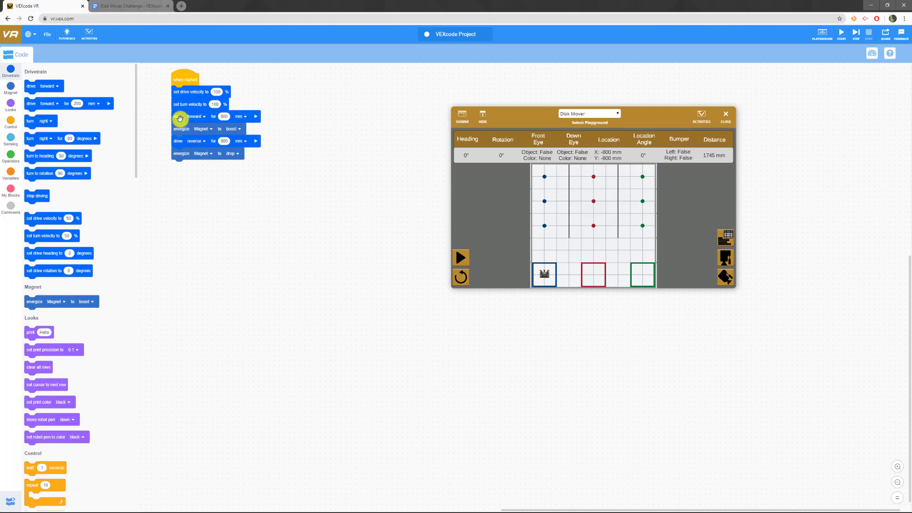
pyautogui.moveTo(305, 194)
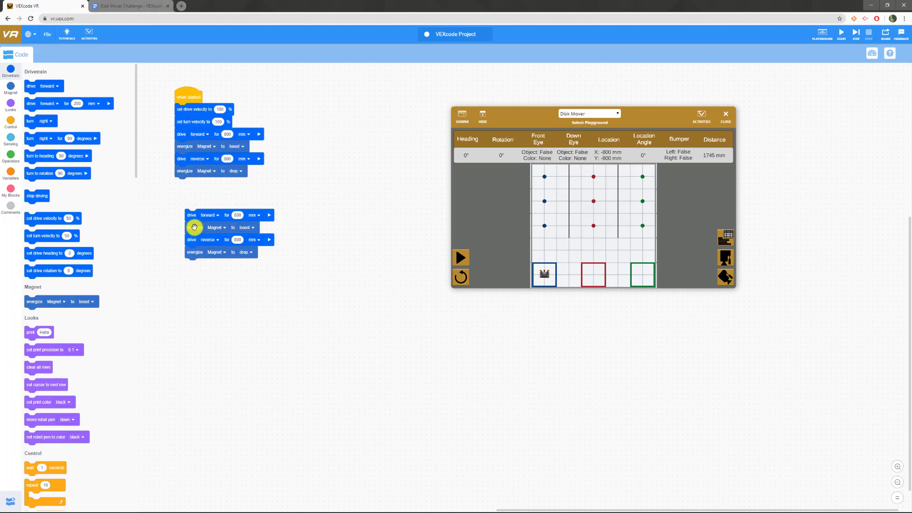
pyautogui.moveTo(194, 226); pyautogui.dragTo(190, 139)
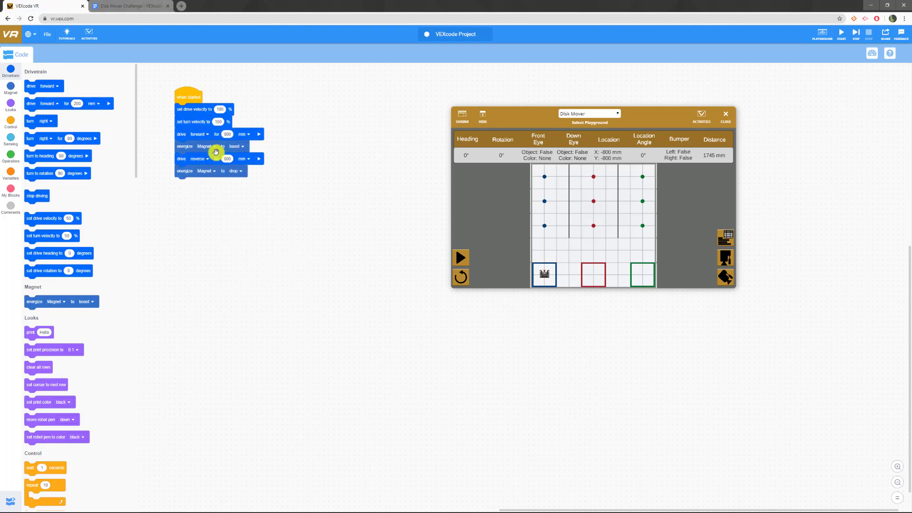
pyautogui.moveTo(207, 203)
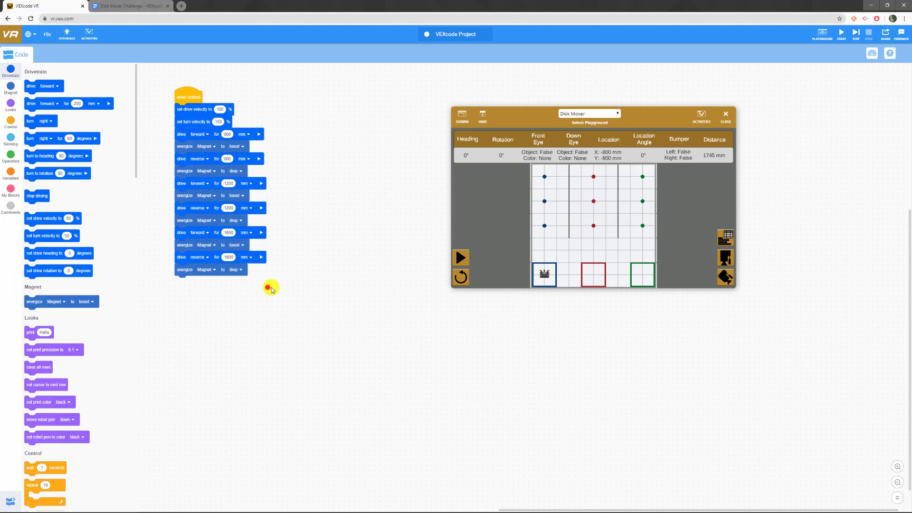
pyautogui.moveTo(313, 326)
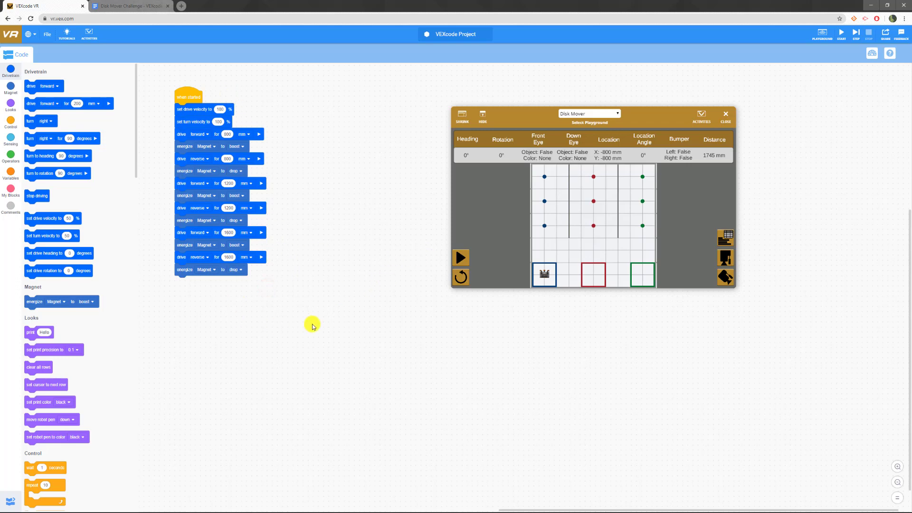
# Start the program so the robot clears the blue disk column
pyautogui.click(460, 257)
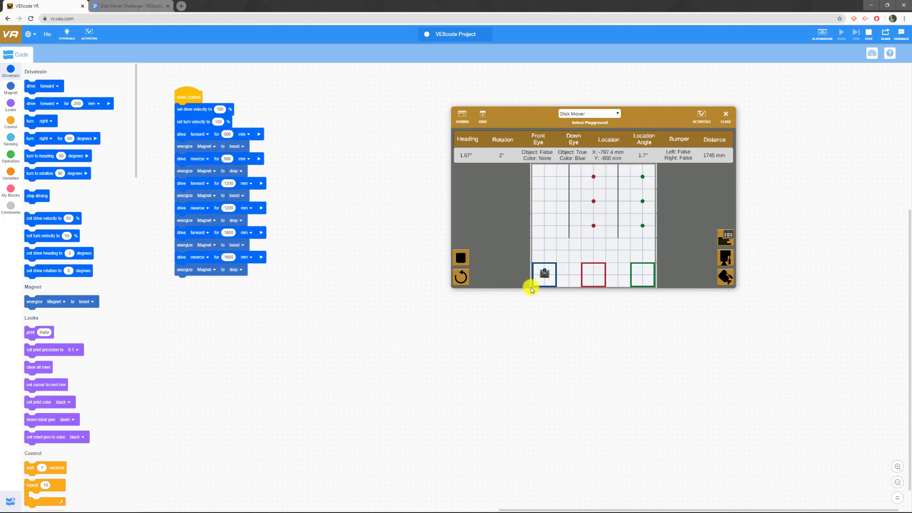
pyautogui.moveTo(427, 238)
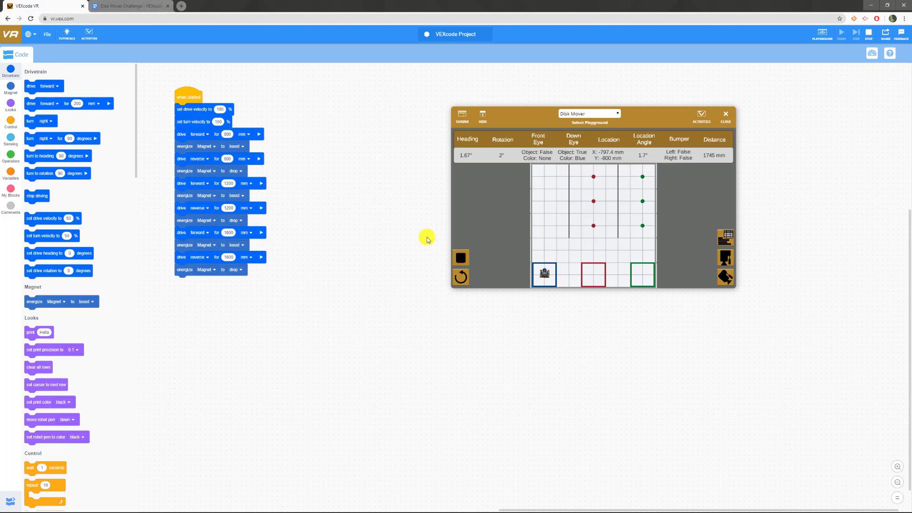
# Rename the project to 'Mr wallen Disk mover (' and start saving it from the File menu
pyautogui.click(454, 34)
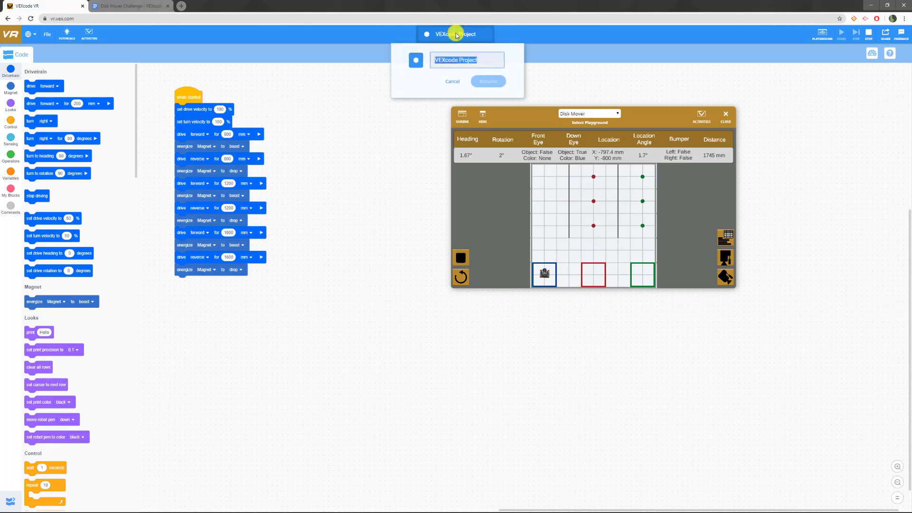
pyautogui.write('Mr wallen D')
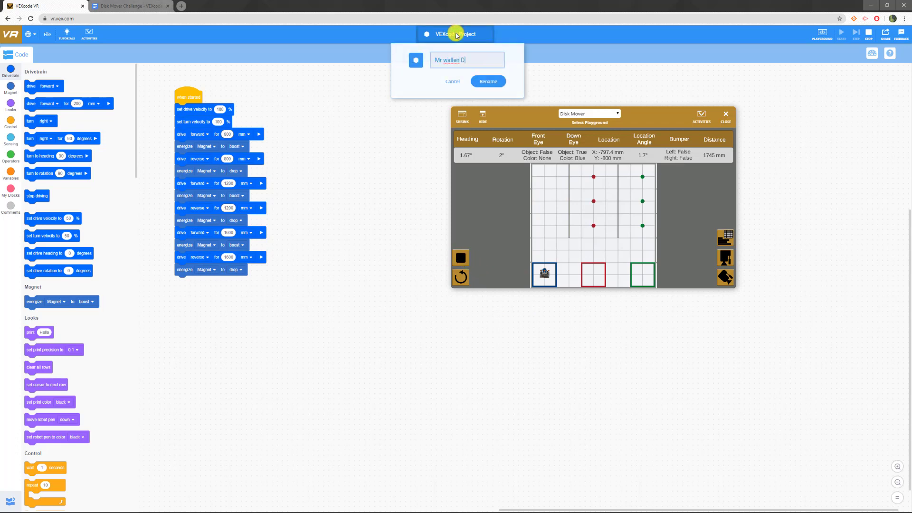
pyautogui.write('isk mover (')
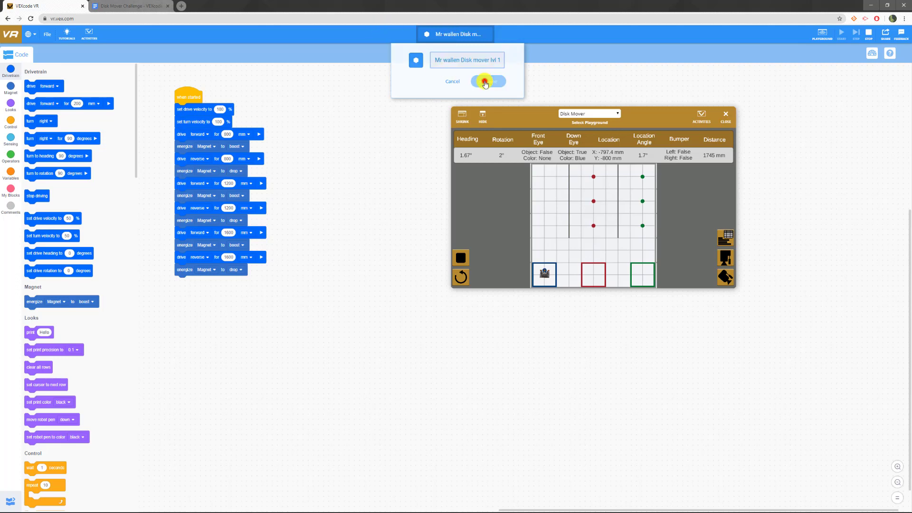
pyautogui.click(487, 82)
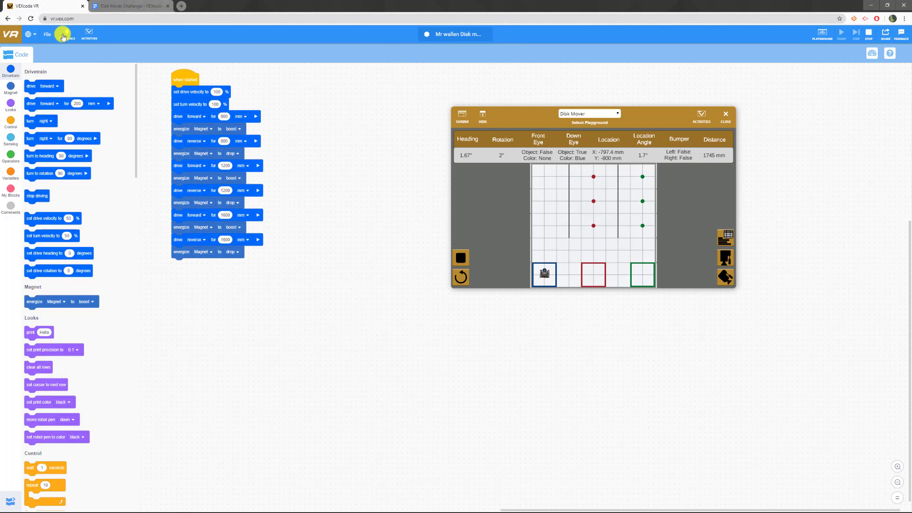
pyautogui.click(48, 34)
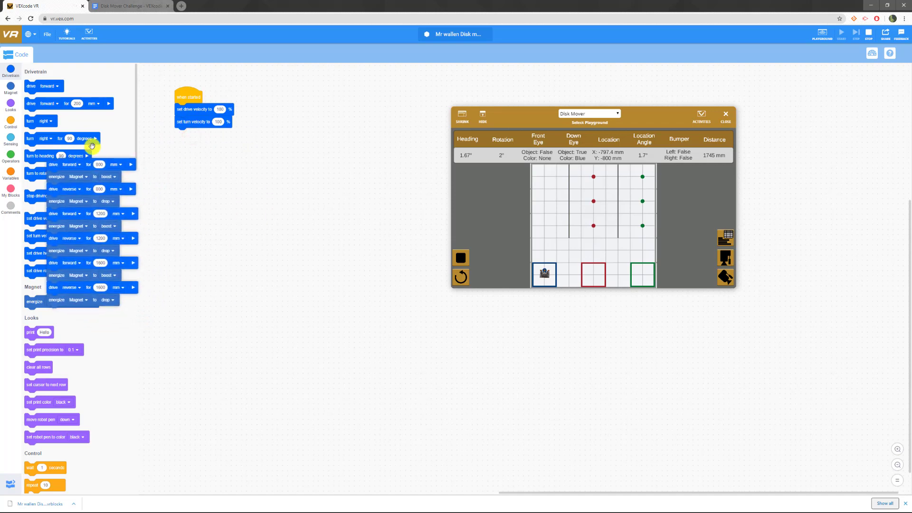
# Adjust the end of the project name again and reset the playground to its starting layout
pyautogui.click(456, 35)
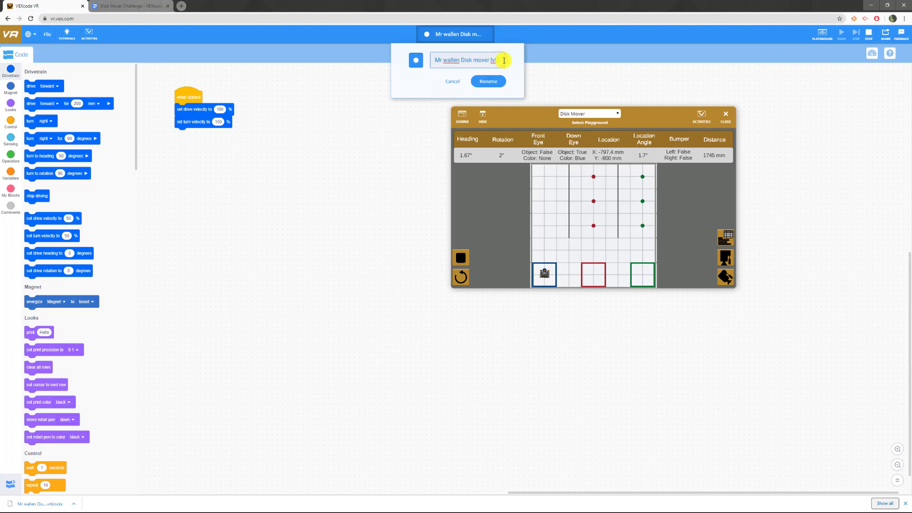
pyautogui.click(487, 81)
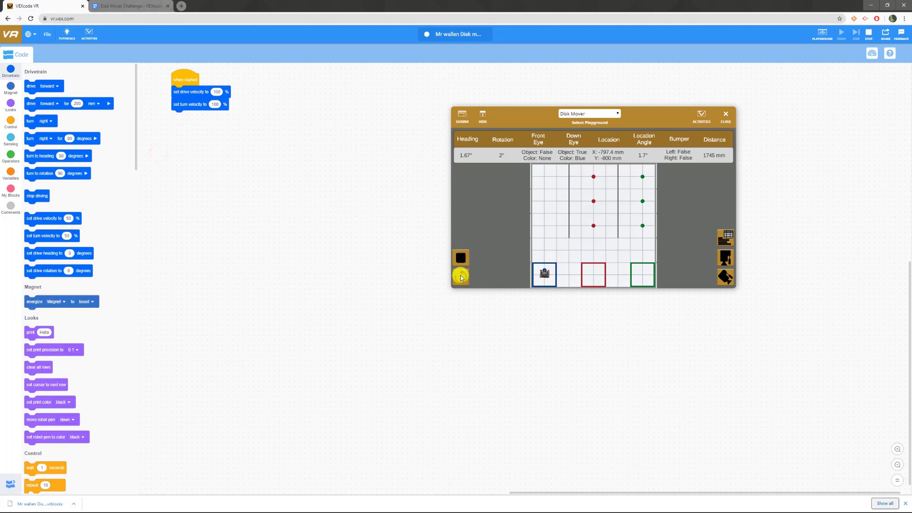
pyautogui.click(461, 276)
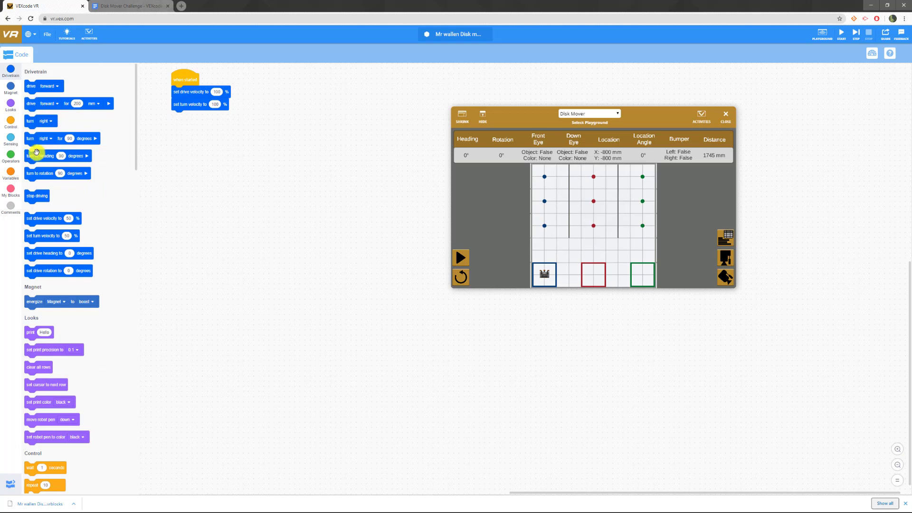
pyautogui.scroll(-3)
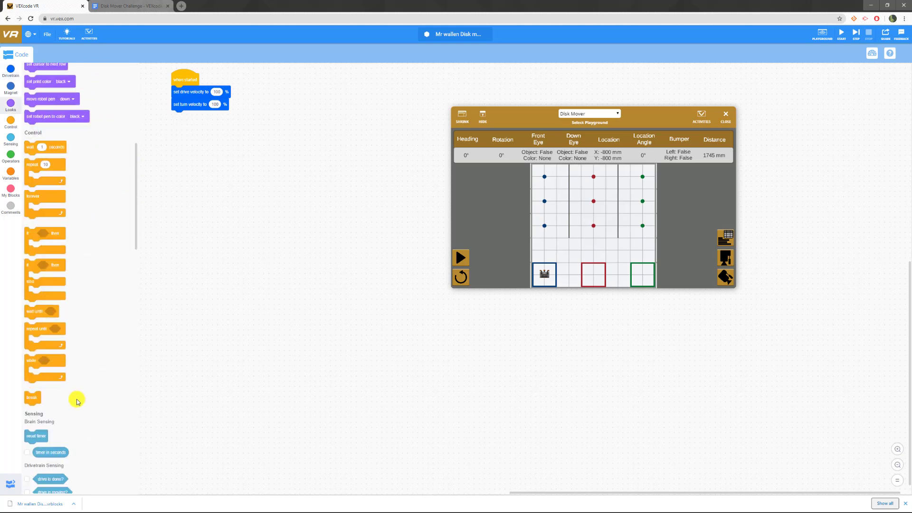
pyautogui.scroll(-3)
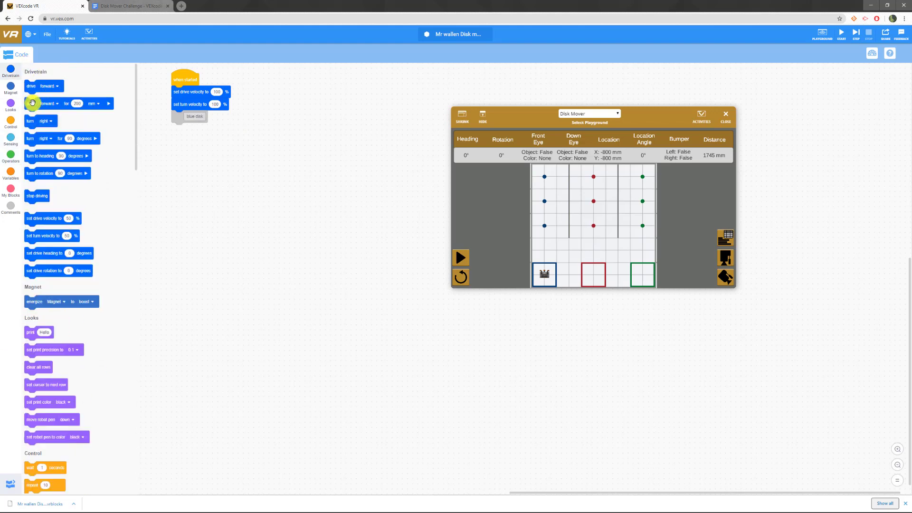
# Add the blue disk run: drive forward, reverse back and set the magnet to drop
pyautogui.moveTo(50, 103); pyautogui.dragTo(215, 128)
pyautogui.write('600')
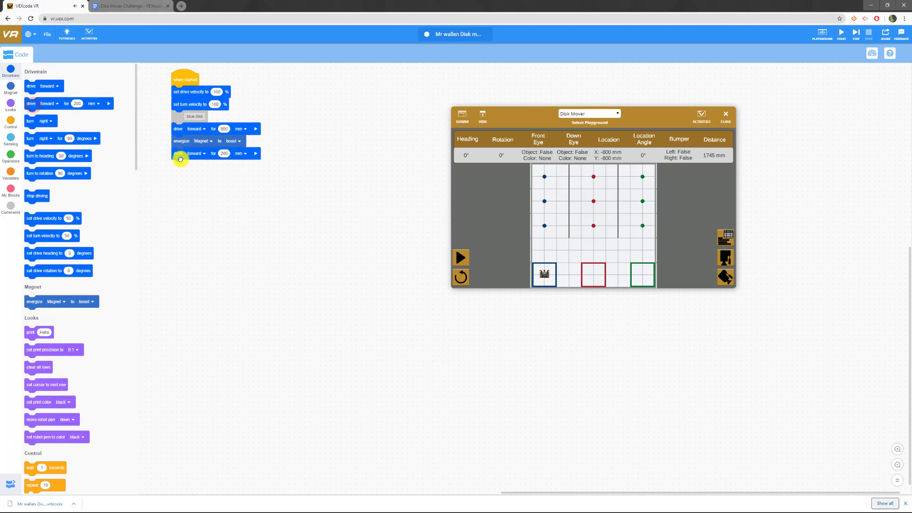
pyautogui.click(195, 153)
pyautogui.write('800')
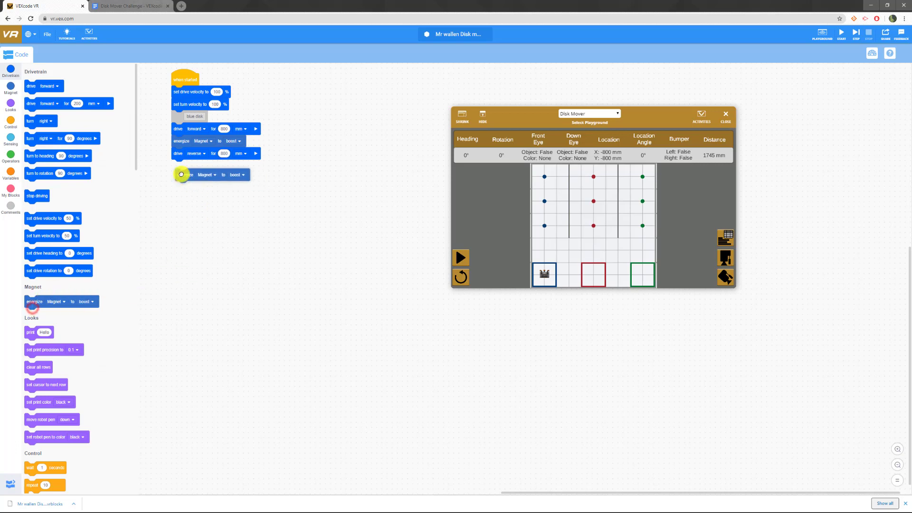
pyautogui.click(236, 165)
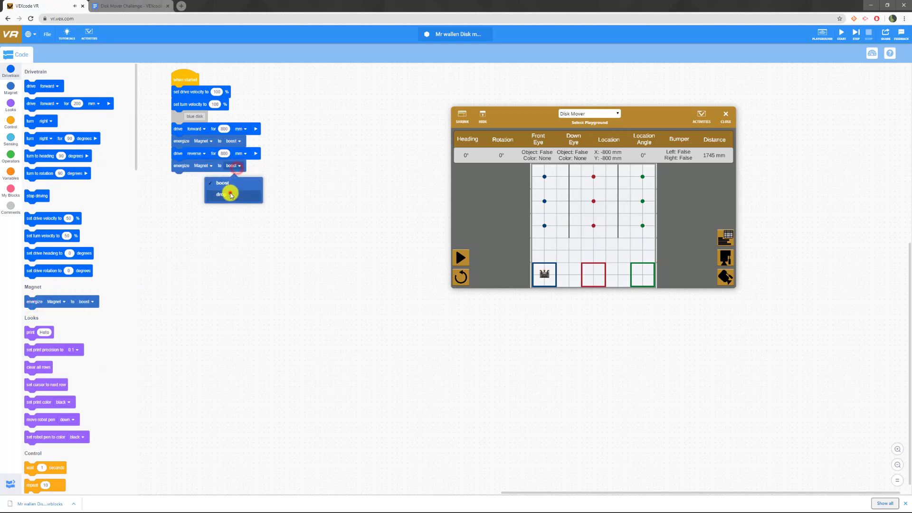
pyautogui.click(219, 193)
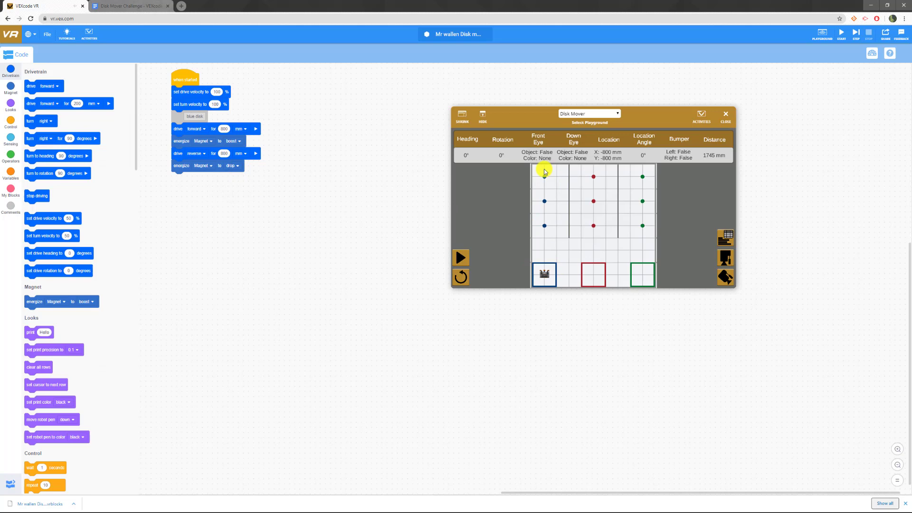
pyautogui.moveTo(545, 224)
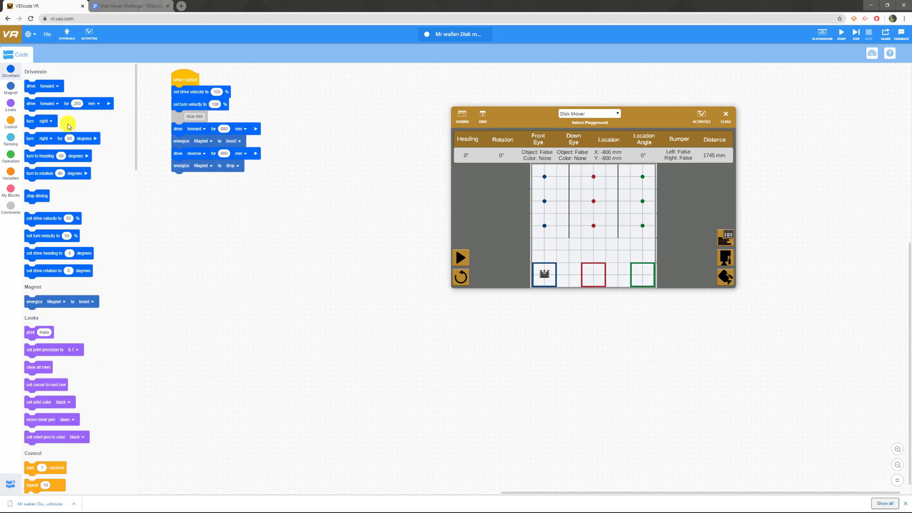
# Add a right turn and a left turn to move the robot toward the next column
pyautogui.moveTo(66, 138); pyautogui.dragTo(209, 175)
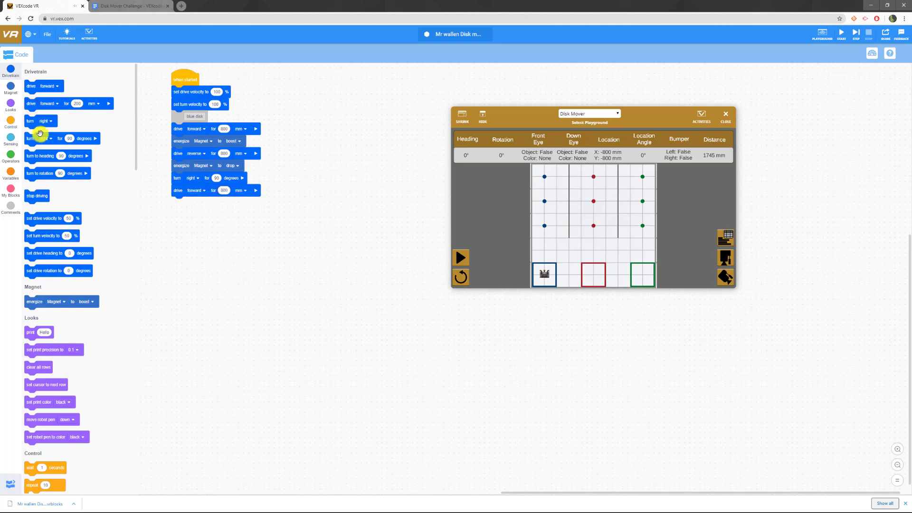
pyautogui.moveTo(41, 121); pyautogui.dragTo(190, 202)
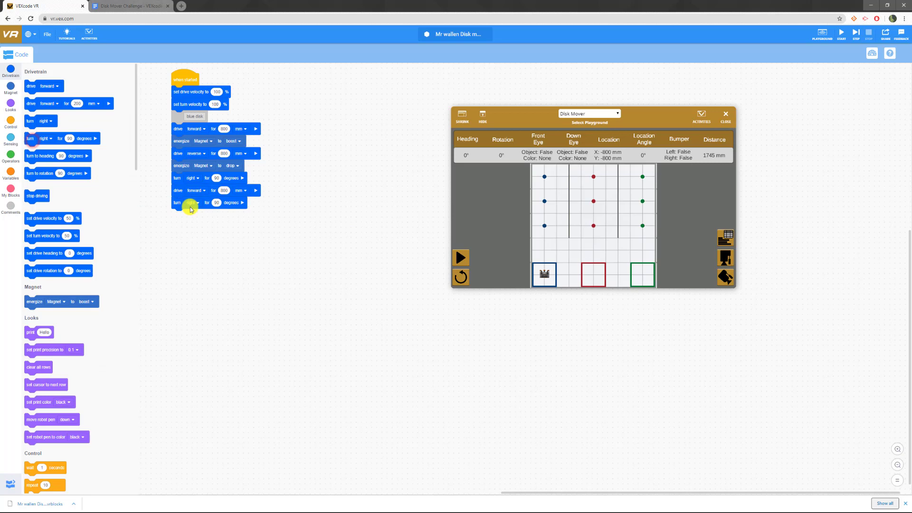
pyautogui.click(190, 202)
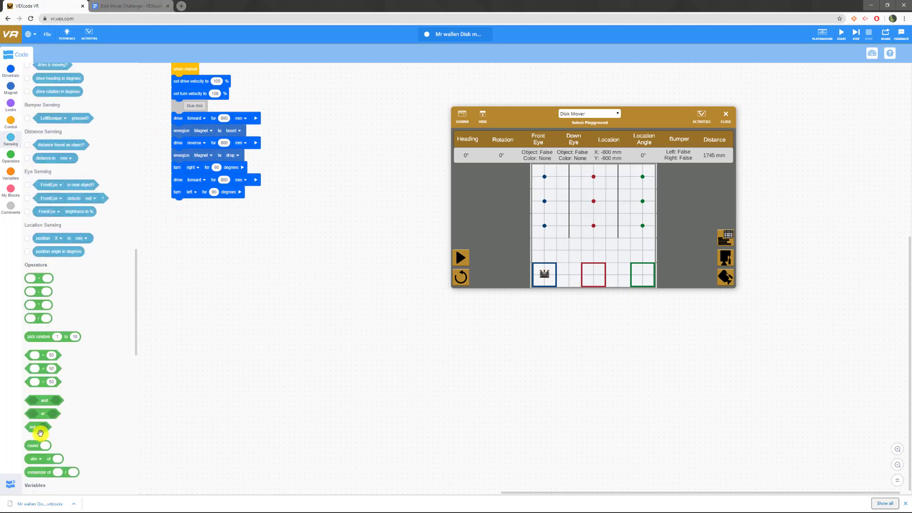
# Build the red and green disk sections below the blue one and start the program
pyautogui.scroll(-3)
pyautogui.write('Red disk')
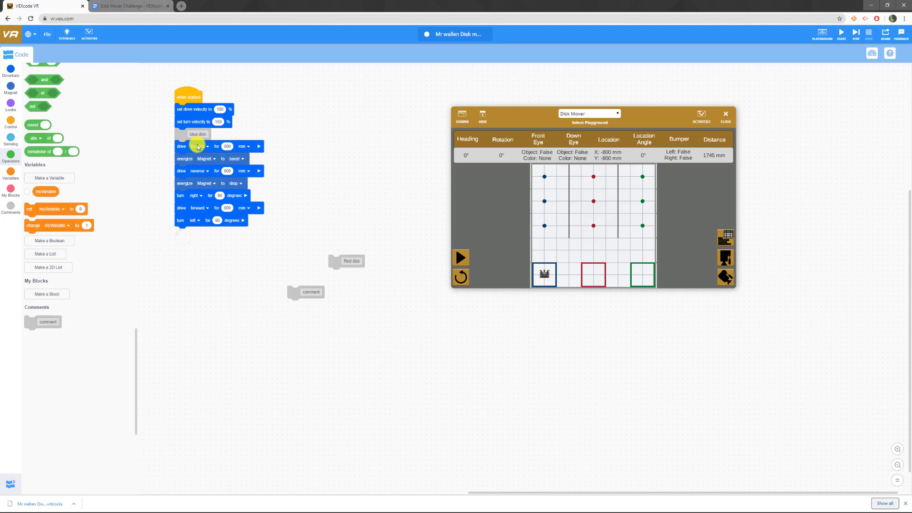
pyautogui.click(200, 147)
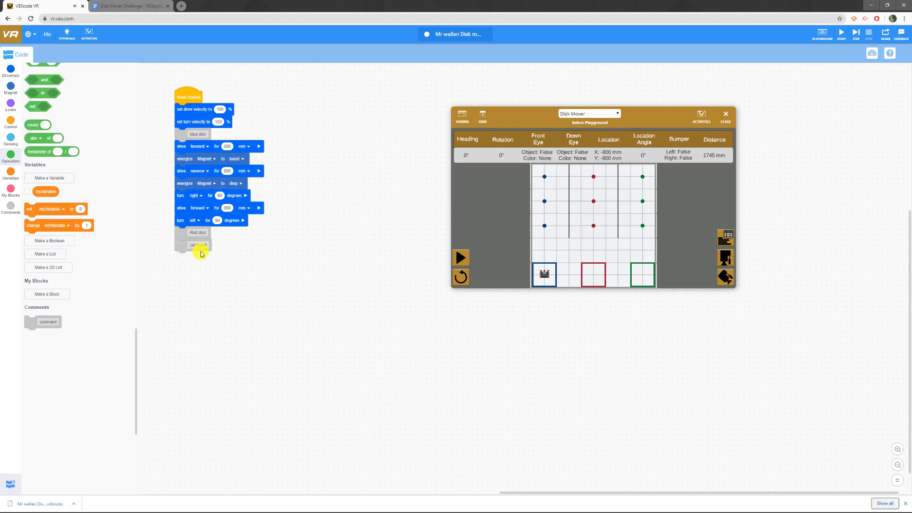
pyautogui.moveTo(290, 257)
pyautogui.write('Green disk')
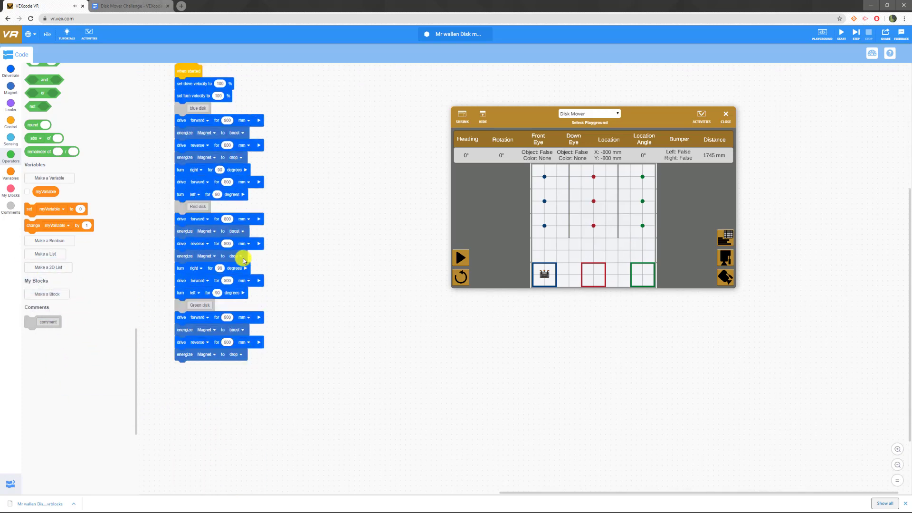
pyautogui.click(460, 258)
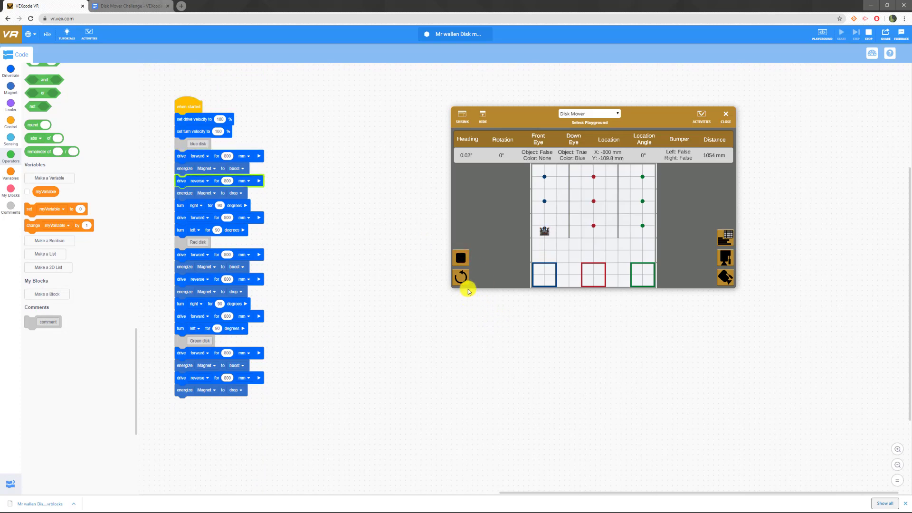
# Use the playground controls while the robot places the blue and red disks in their goals
pyautogui.click(841, 34)
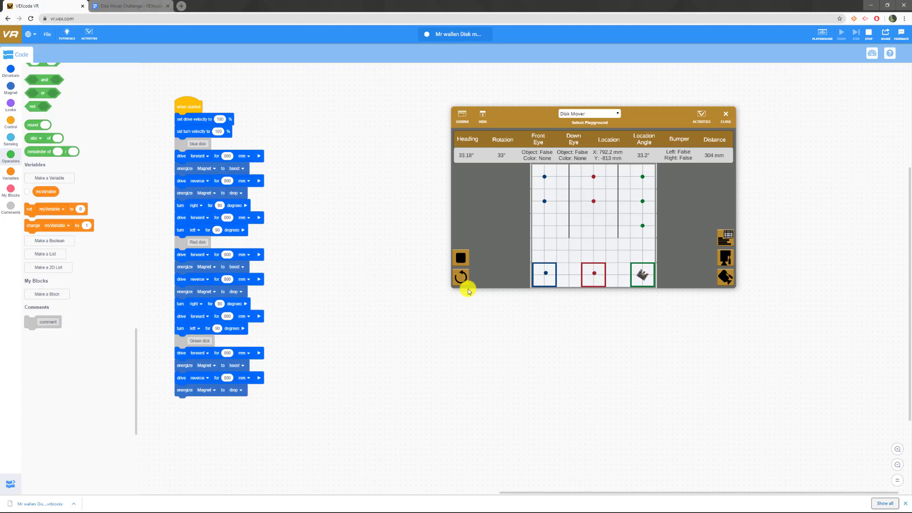
pyautogui.click(856, 33)
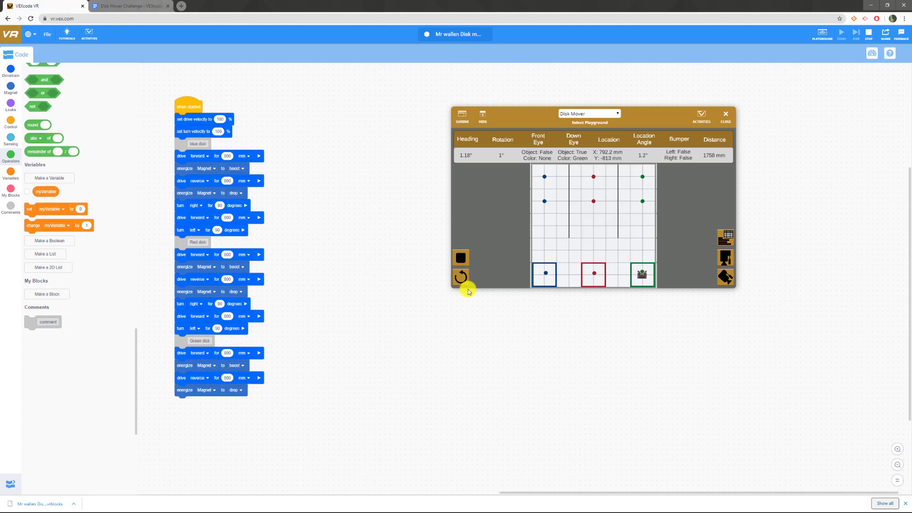
pyautogui.moveTo(425, 275)
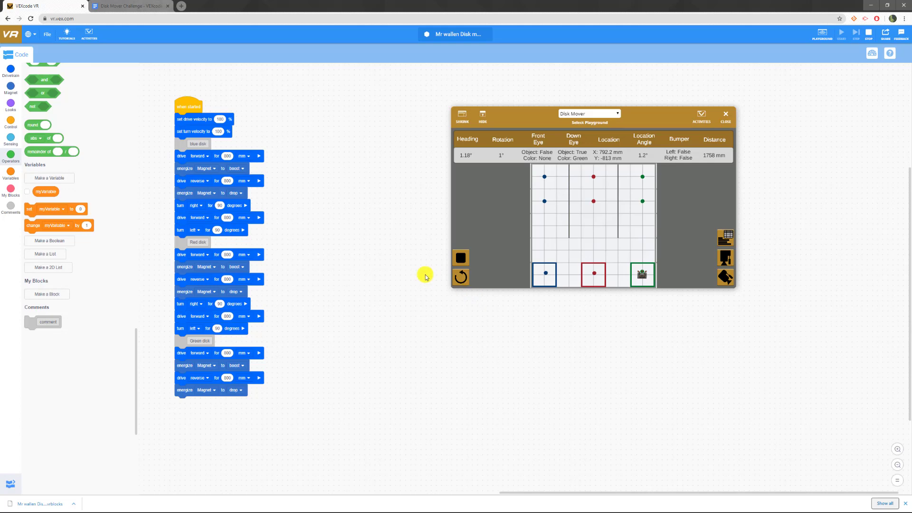
pyautogui.moveTo(598, 259)
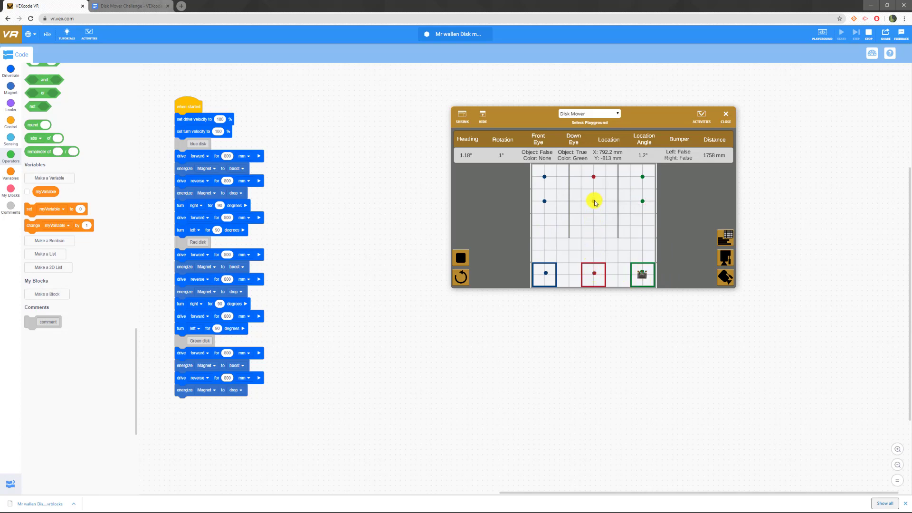
pyautogui.moveTo(568, 260)
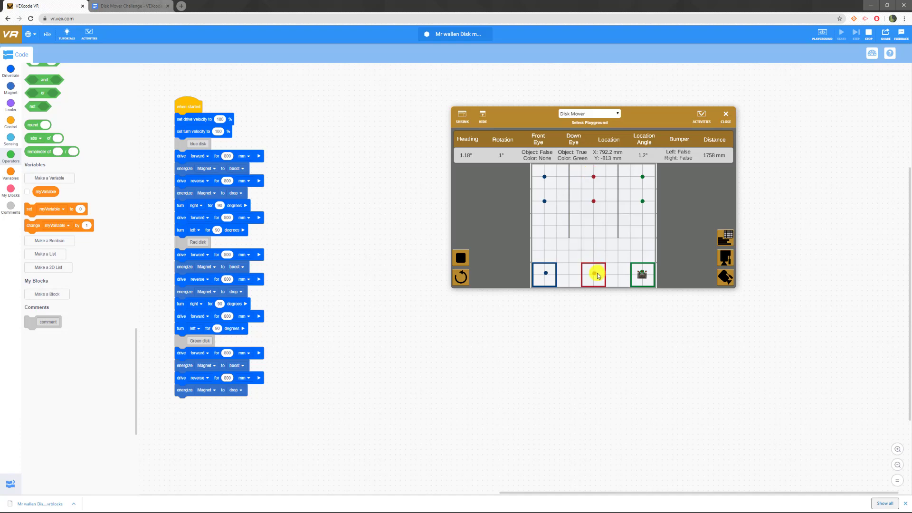
pyautogui.moveTo(644, 177)
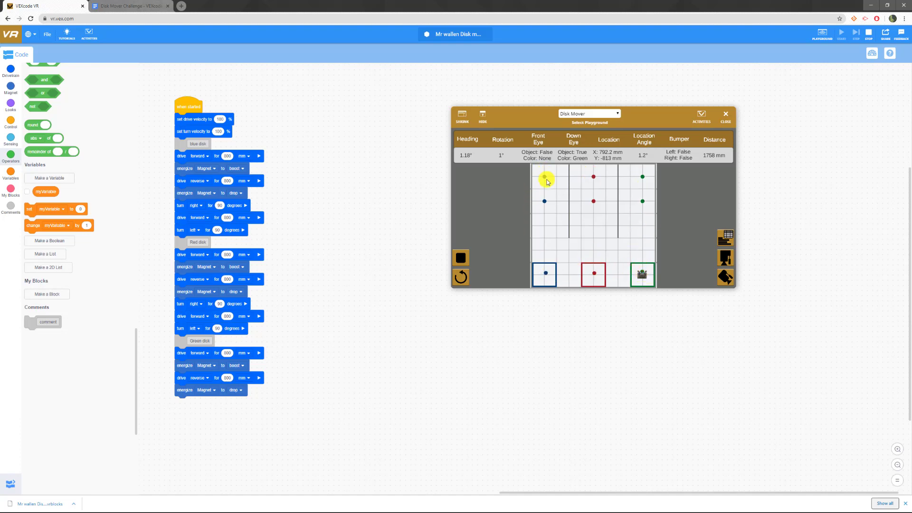
pyautogui.moveTo(662, 274)
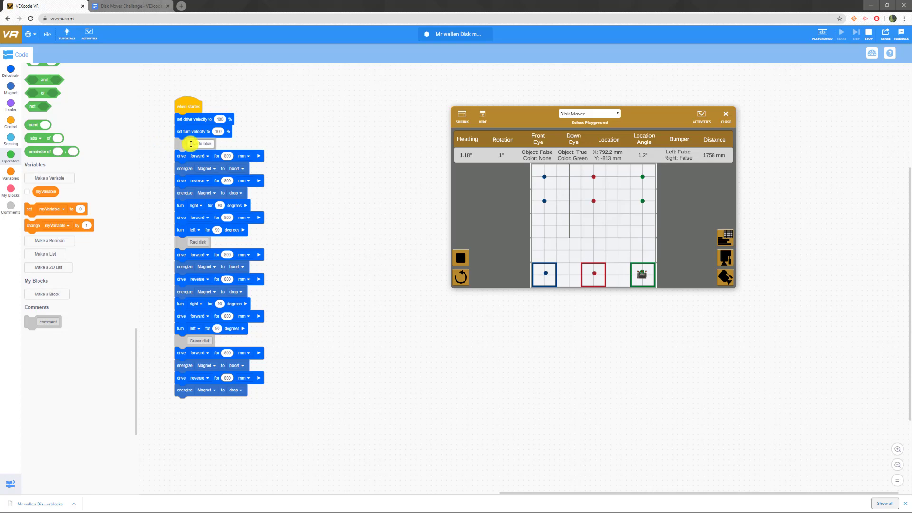
pyautogui.moveTo(202, 155)
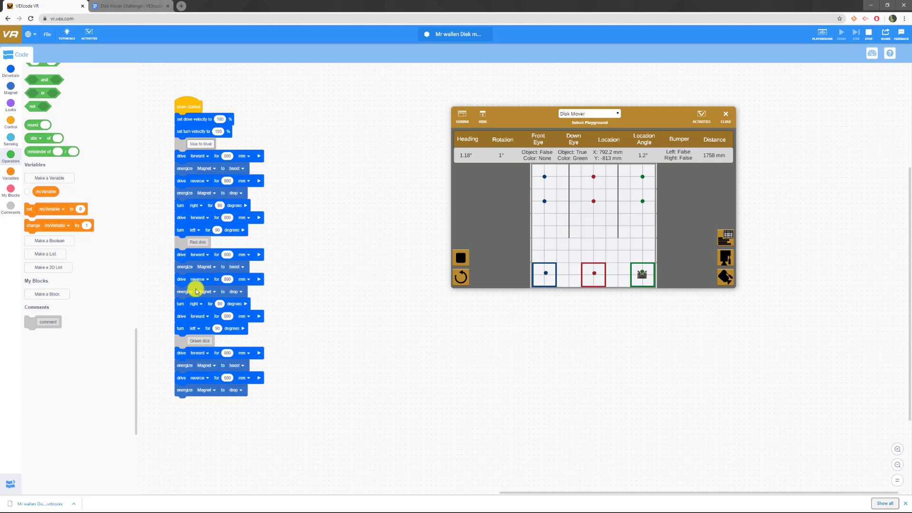
pyautogui.moveTo(197, 279)
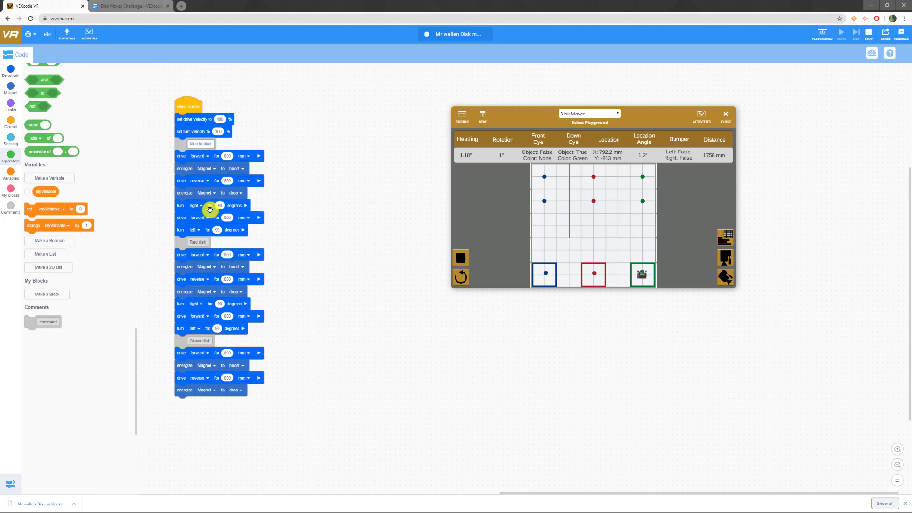
pyautogui.moveTo(476, 263)
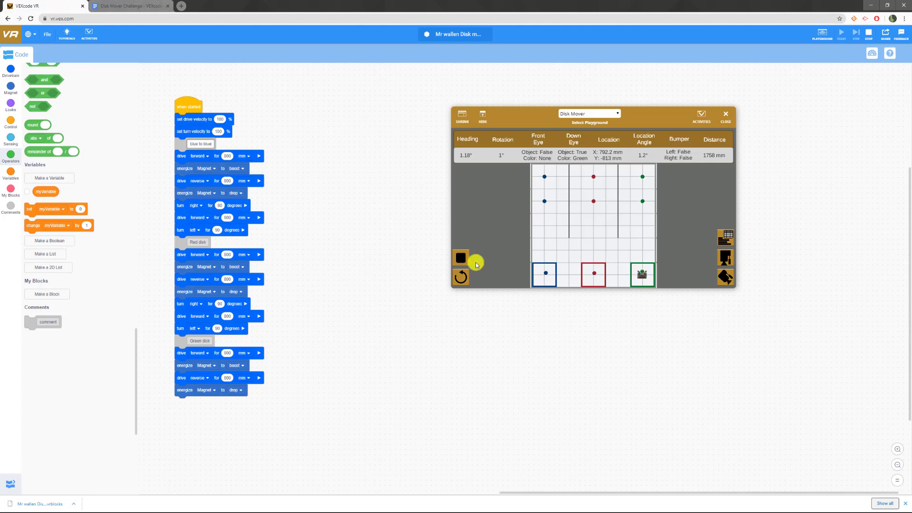